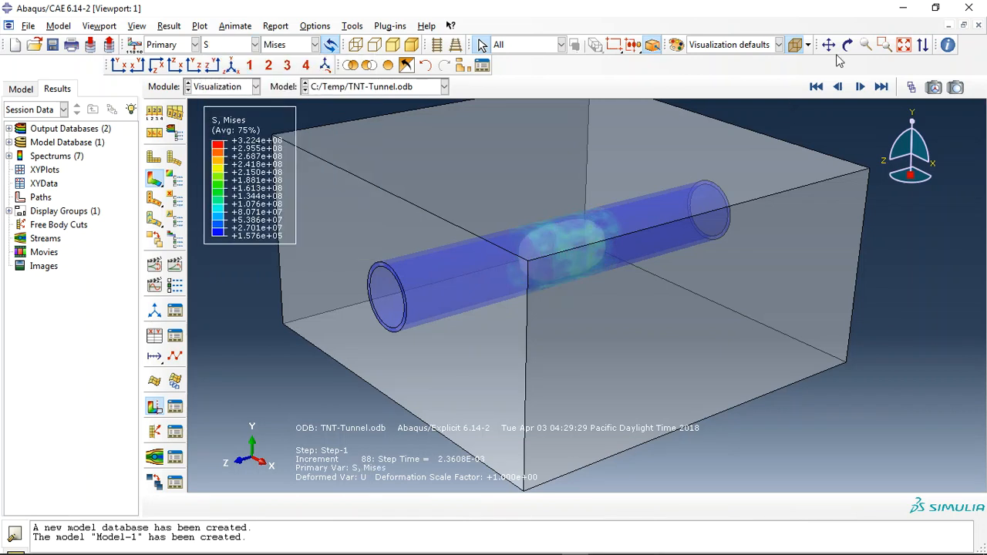
Orbit the tunnel model closer, then animate the S, Mises contour through the explosion increments.
left_click(849, 45)
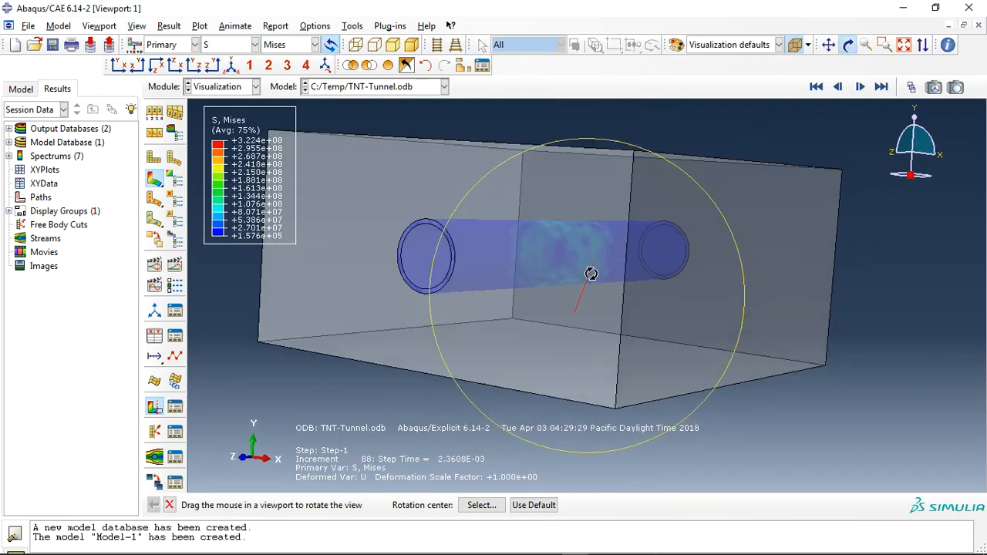
left_click_drag(591, 274, 465, 280)
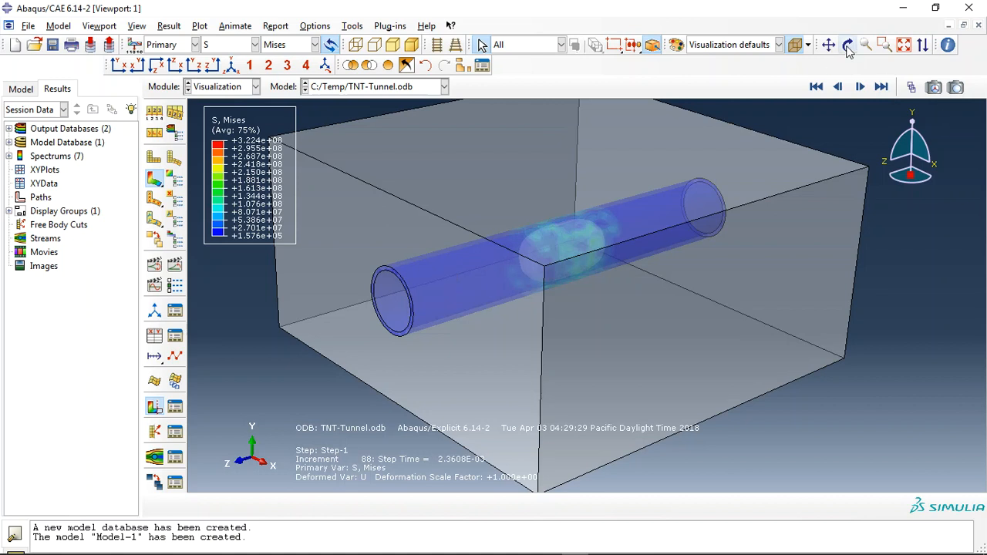
left_click(851, 45)
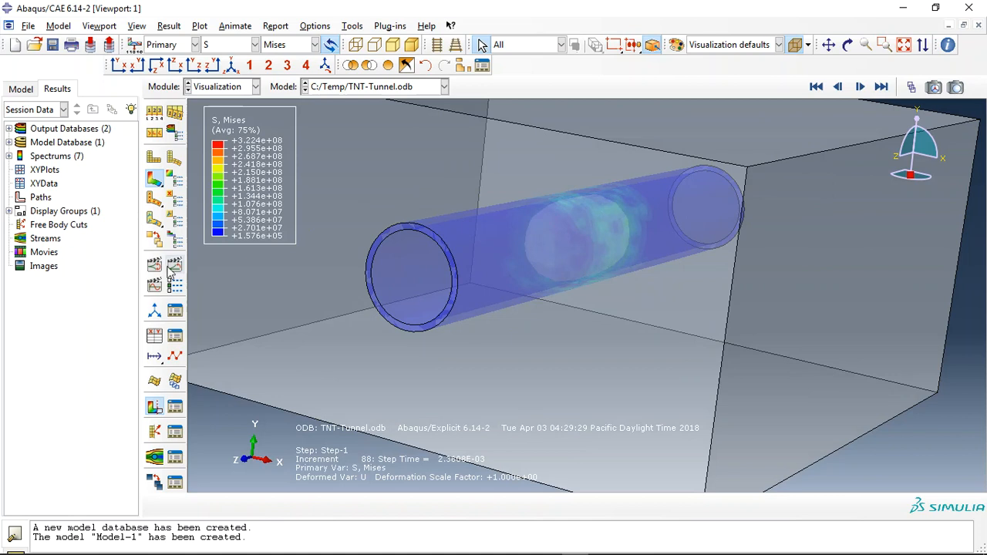
left_click(859, 86)
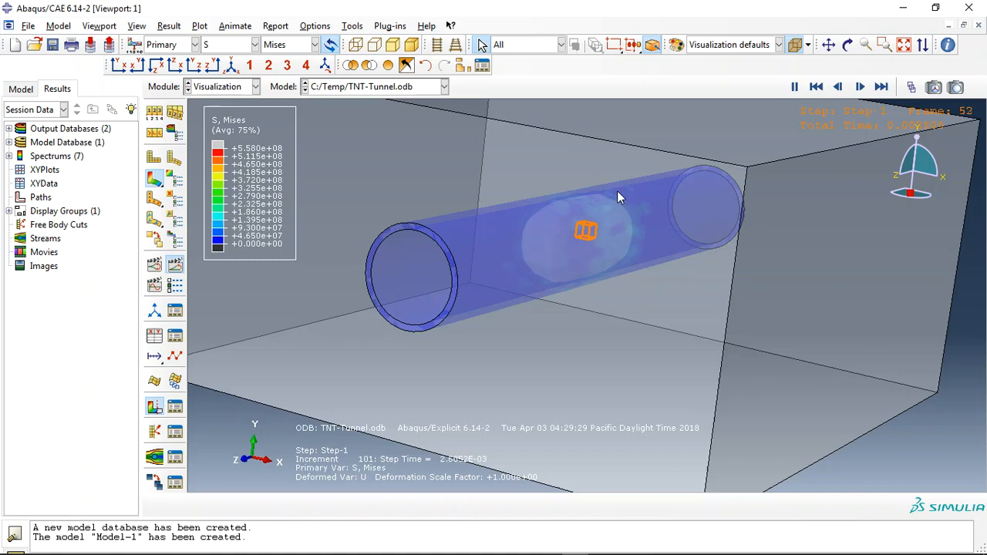
Switch the animated contour to DAMAGEC, then to tensile damage DAMAGET.
left_click(236, 44)
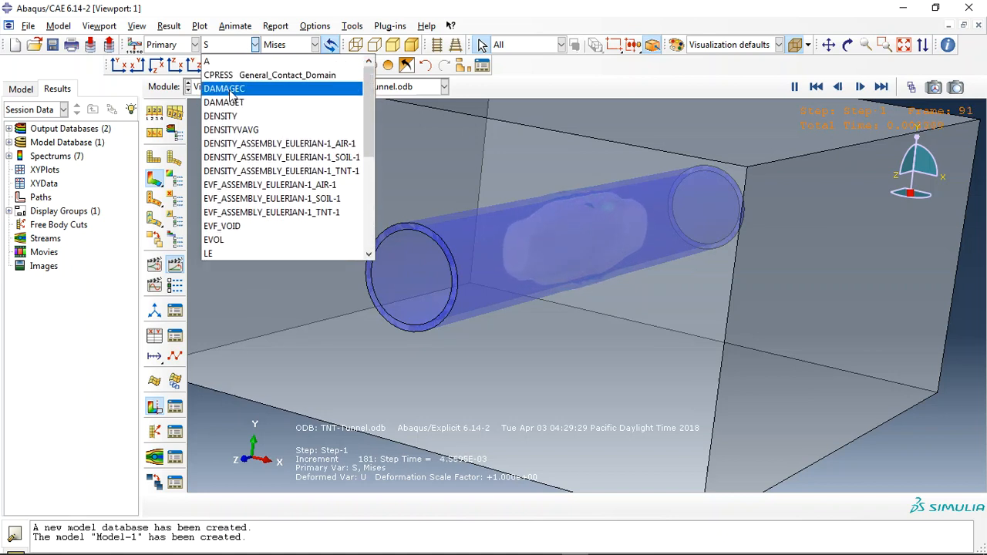
left_click(223, 88)
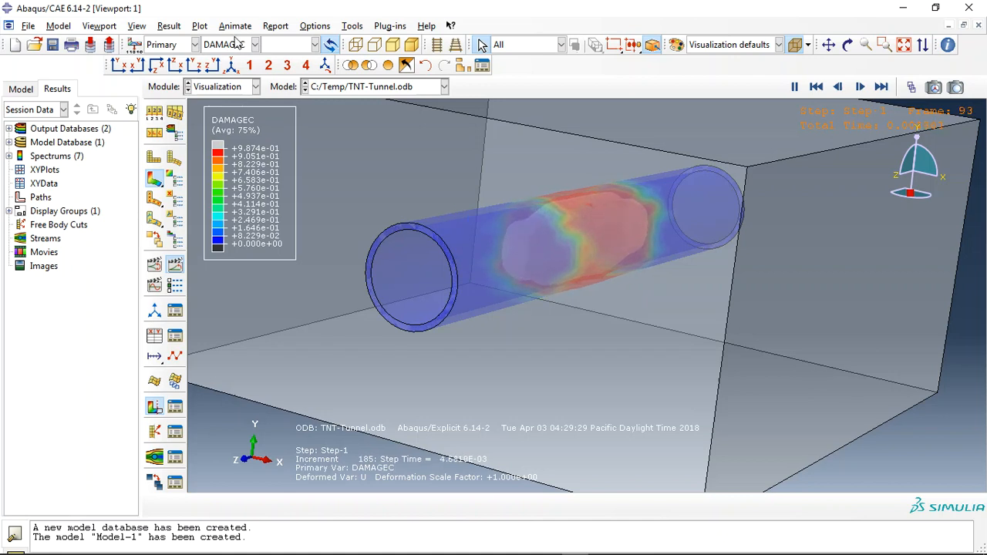
left_click(254, 44)
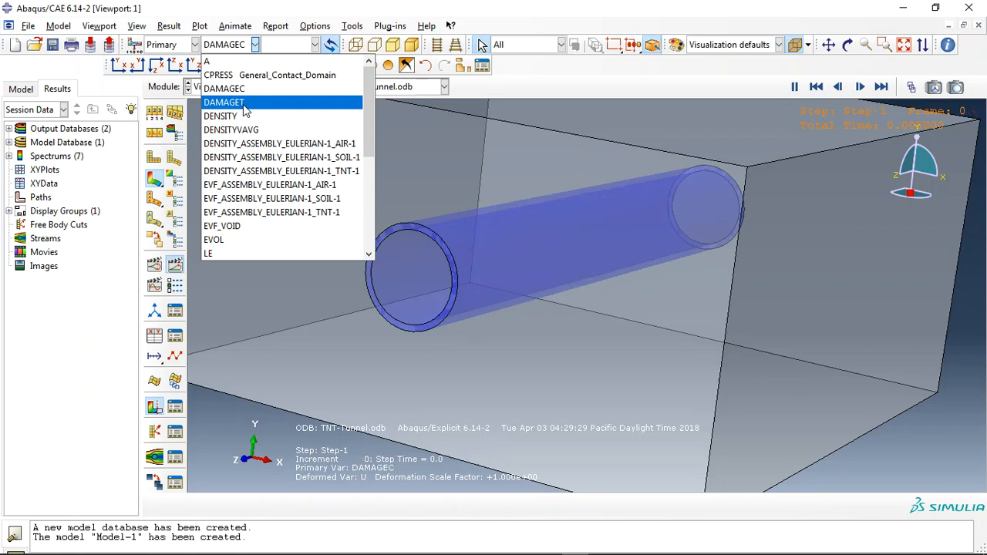
left_click(233, 102)
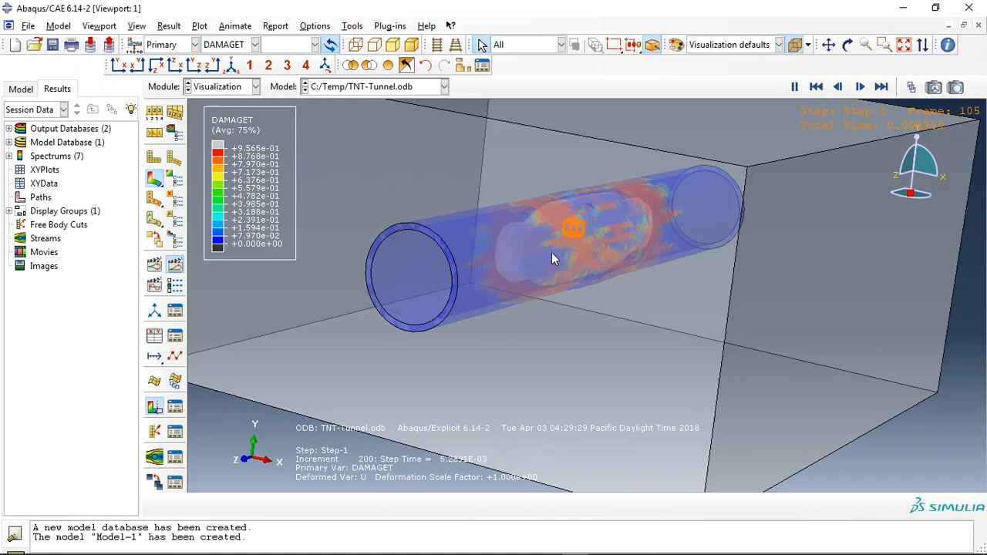
Cycle the contour variable through SDEG and PEEQ to EVF_ASSEMBLY_EULERIAN-1_TNT-1.
left_click(818, 86)
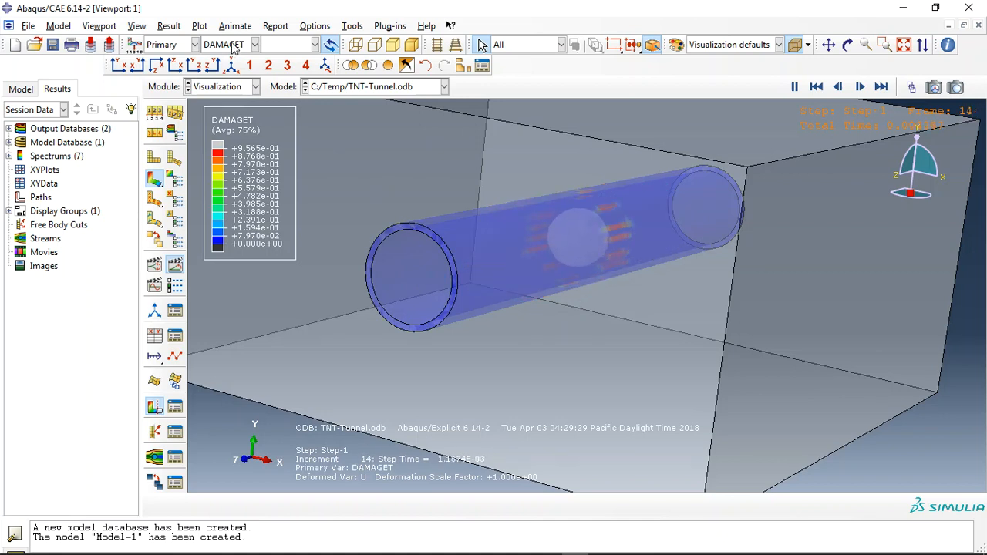
left_click(259, 44)
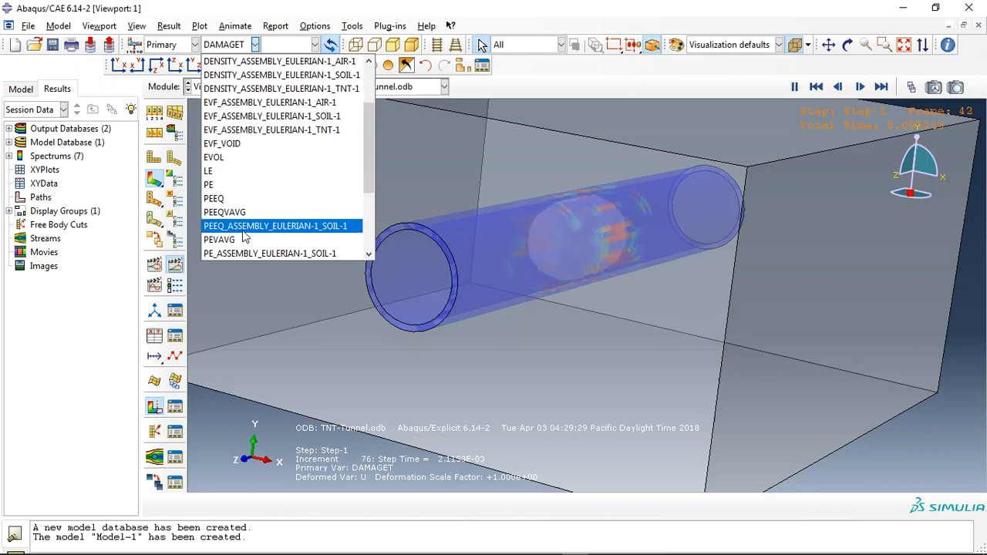
left_click(275, 226)
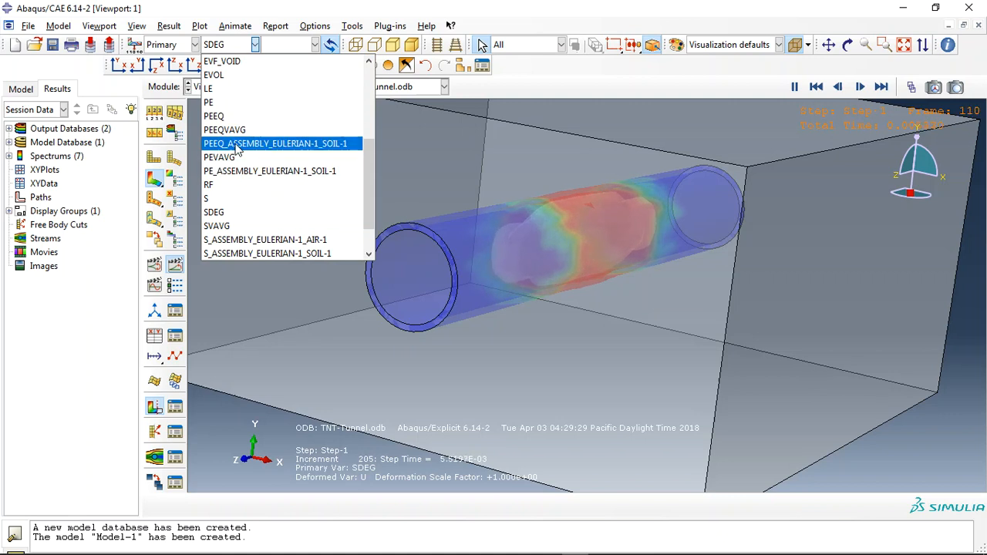
left_click(220, 157)
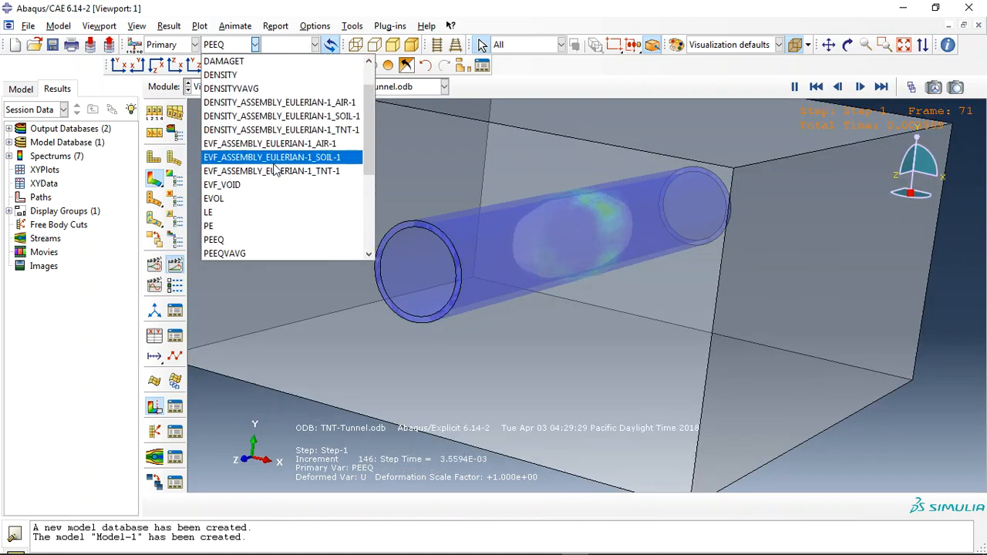
left_click(271, 170)
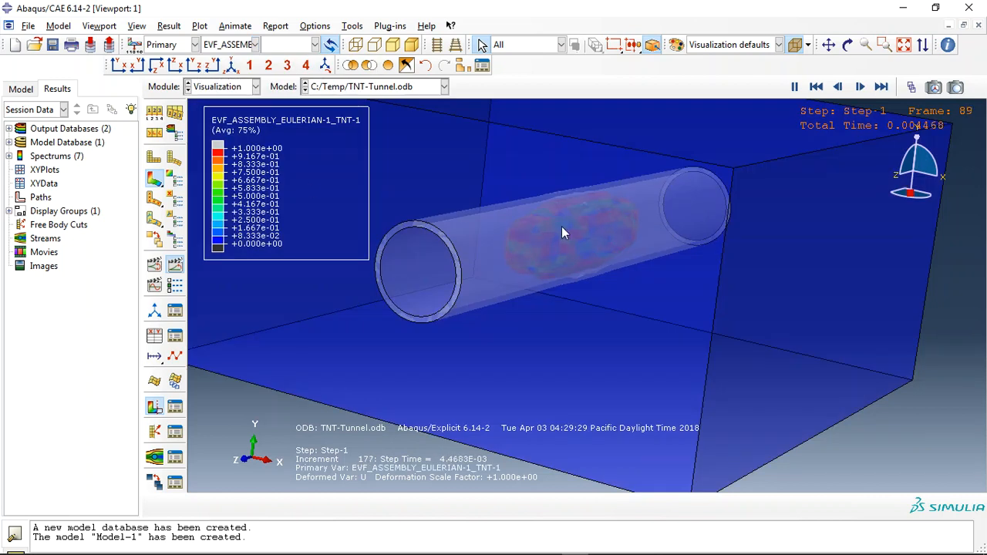
Stop the animation and display the SVAVG contour with the Pressure invariant.
left_click(865, 85)
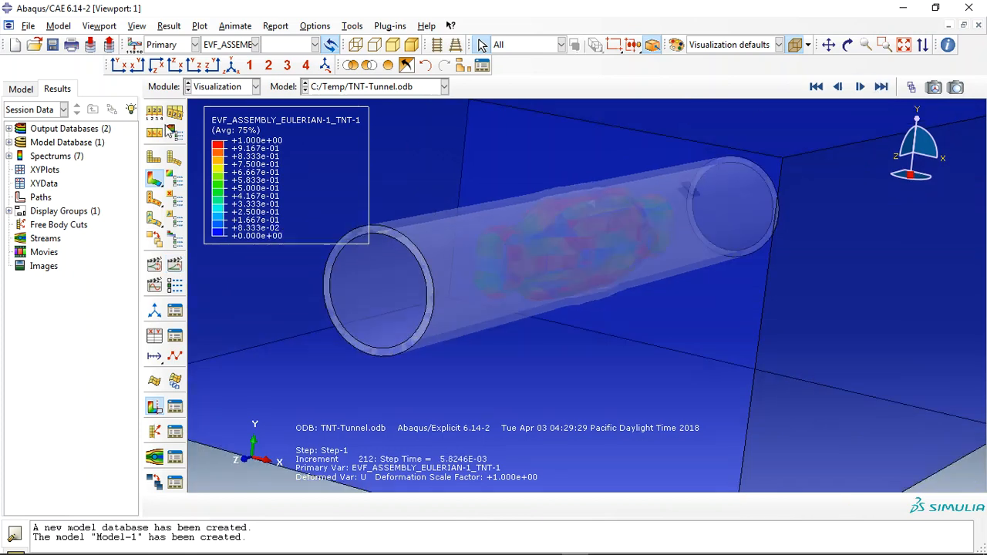
left_click(255, 44)
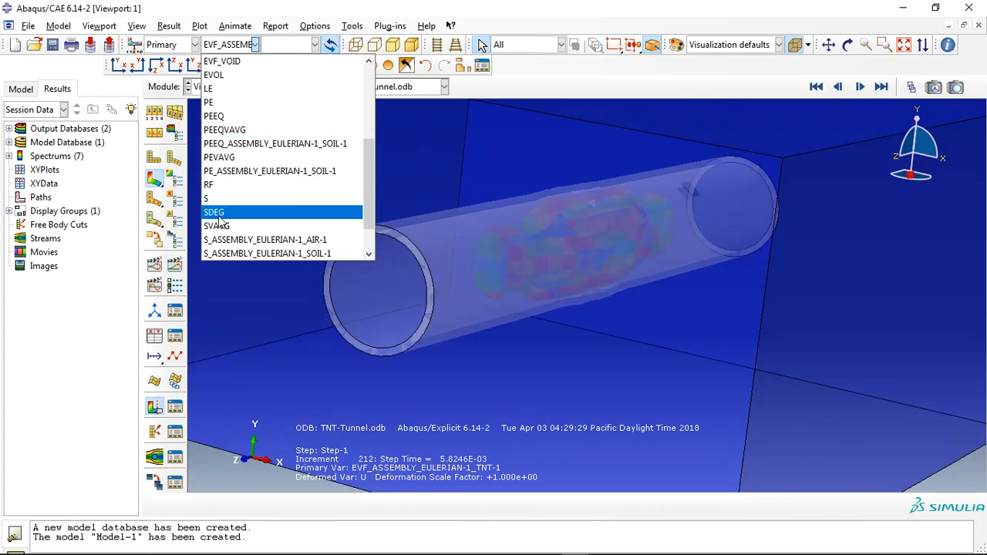
left_click(217, 225)
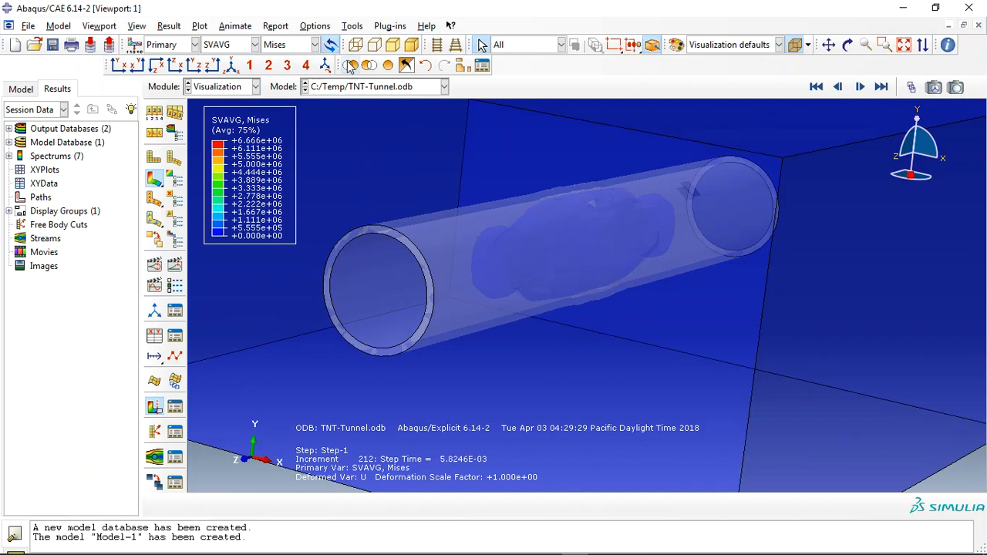
left_click(318, 44)
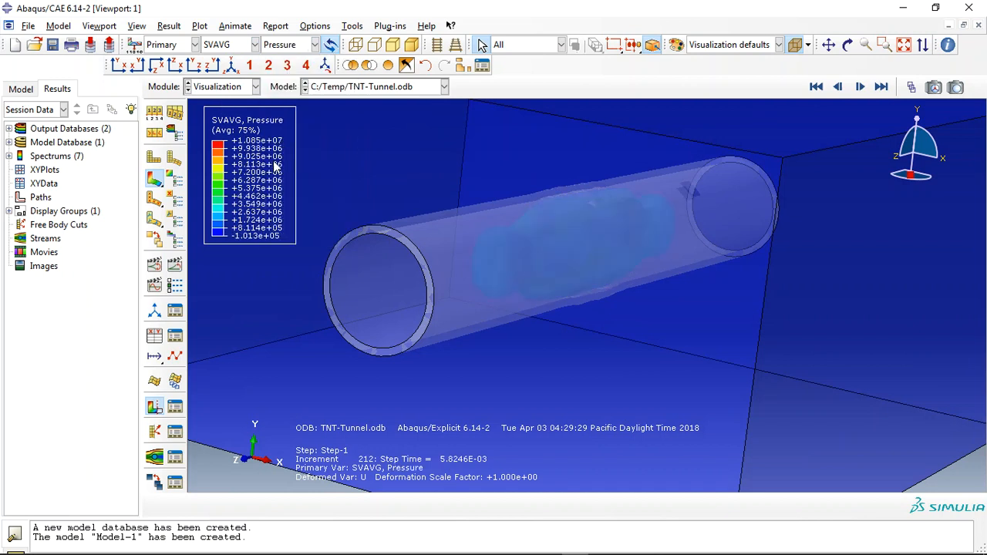
mouse_move(606, 241)
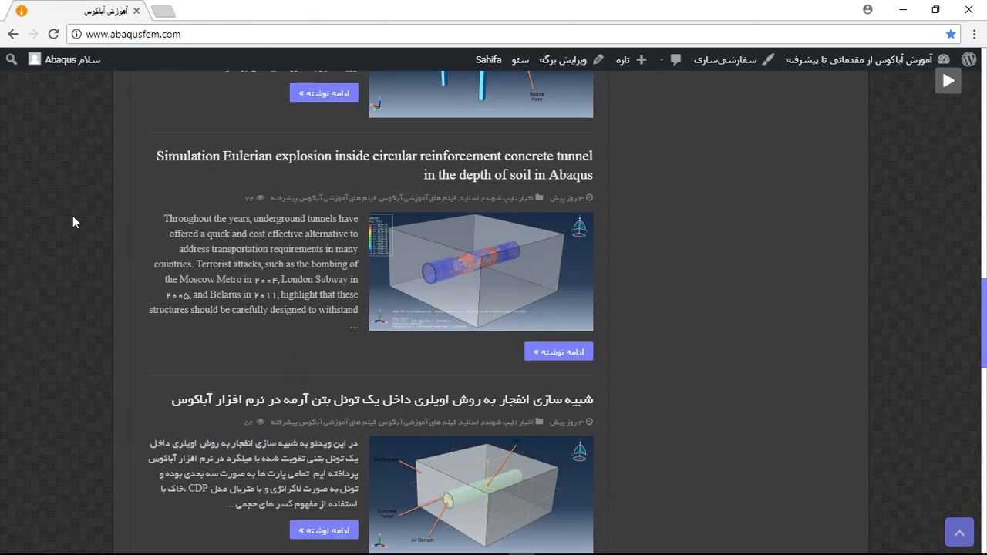
mouse_move(237, 279)
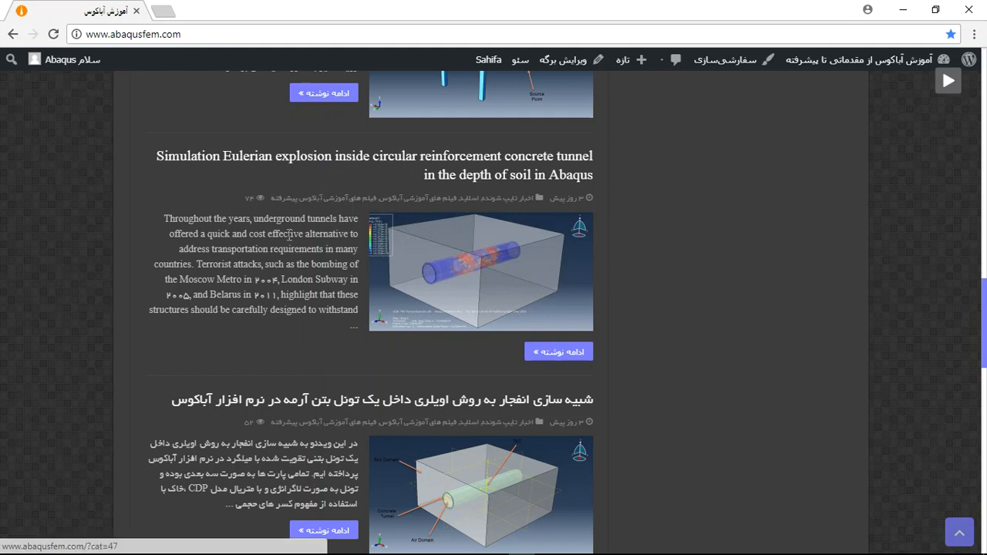
mouse_move(497, 283)
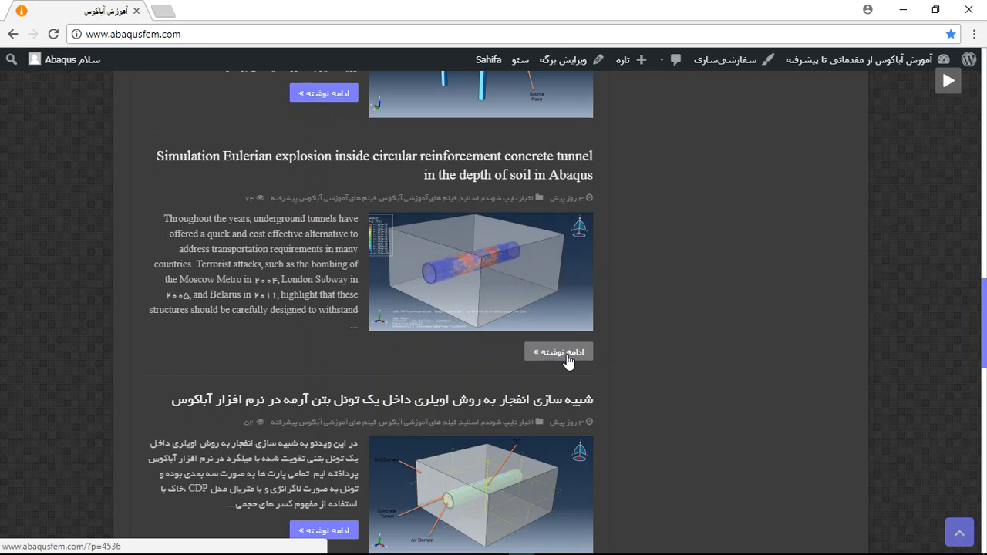
mouse_move(686, 306)
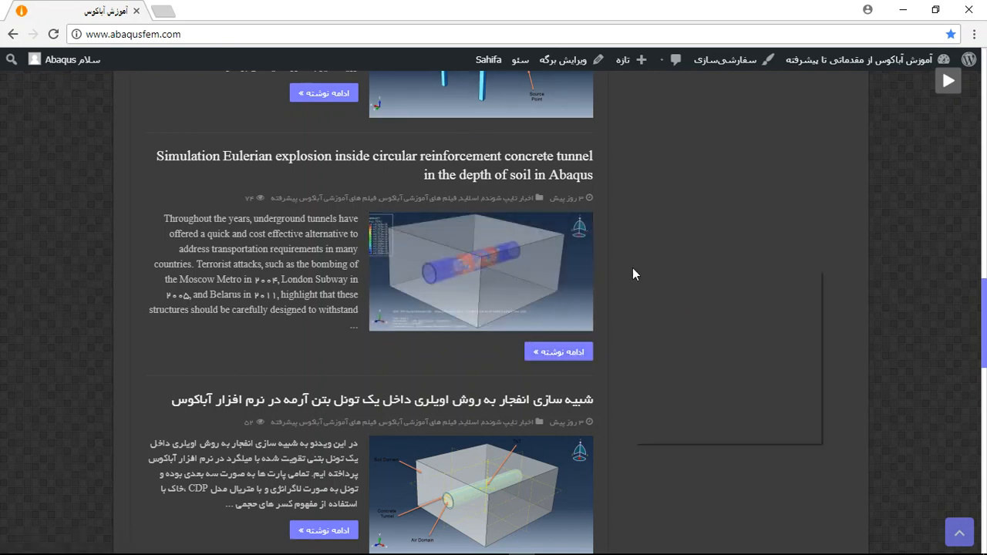
Open the abaqusfem.com tunnel explosion post in a new Chrome tab.
right_click(559, 352)
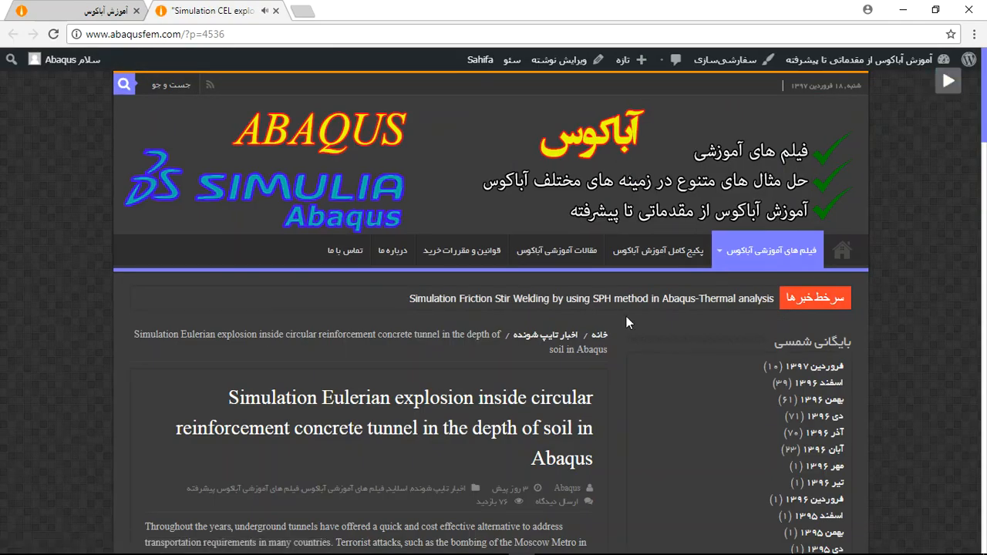
Scroll past the result images to the section selling CAE, INP and video files.
scroll("down", 3)
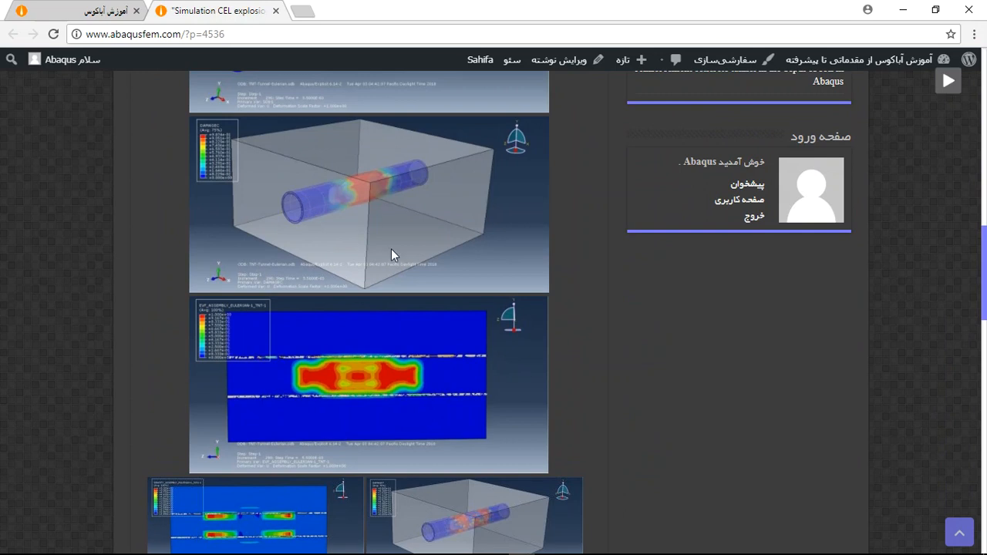
scroll("down", 3)
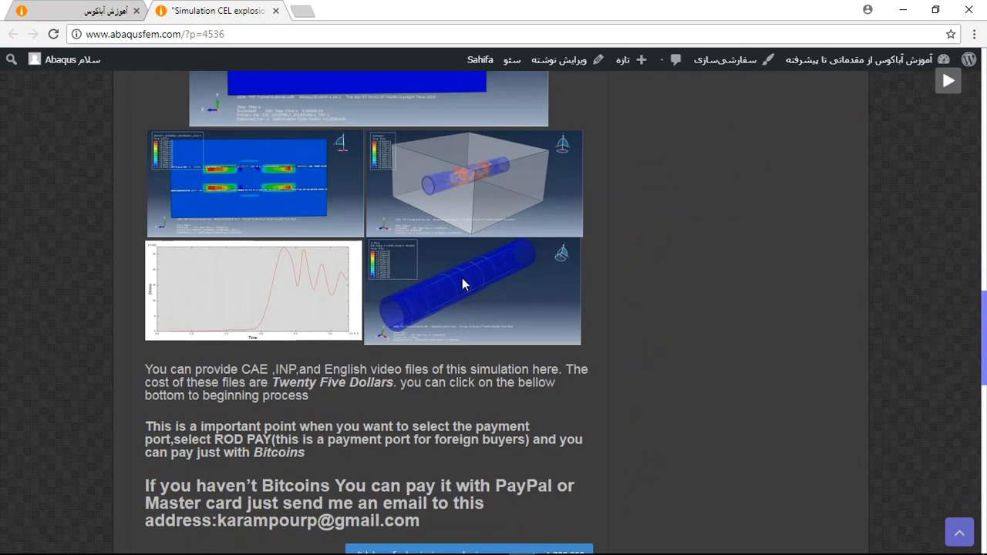
scroll("down", 3)
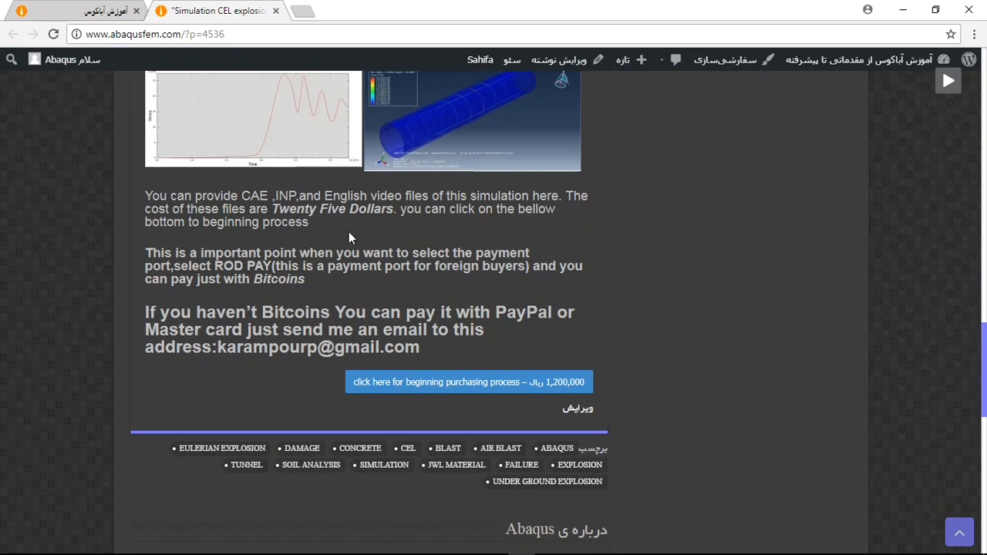
double_click(254, 195)
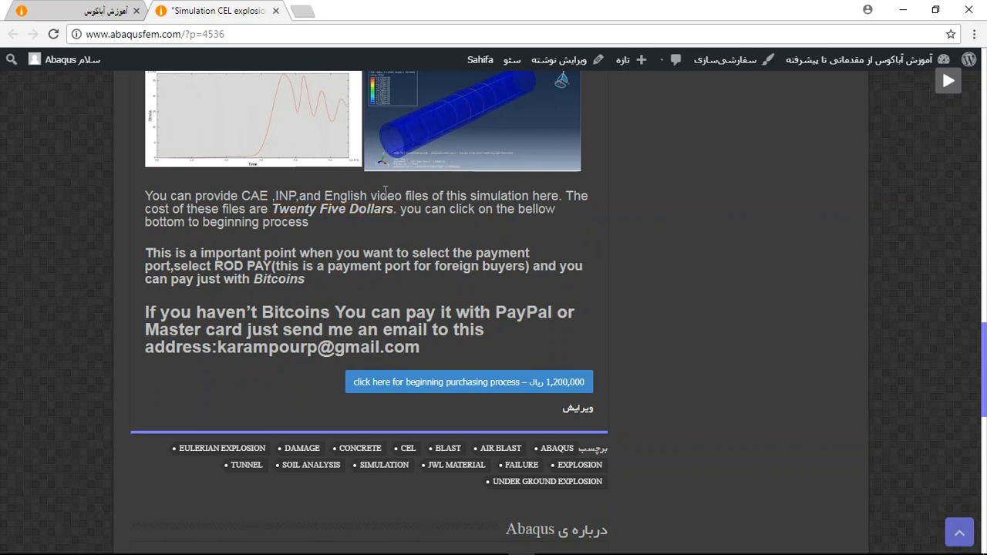
mouse_move(504, 395)
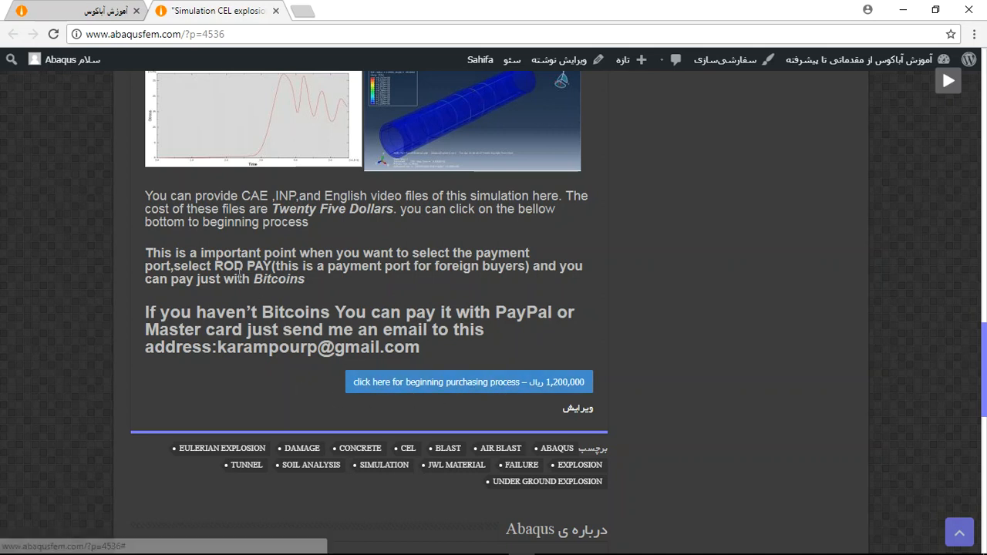
left_click_drag(215, 266, 292, 266)
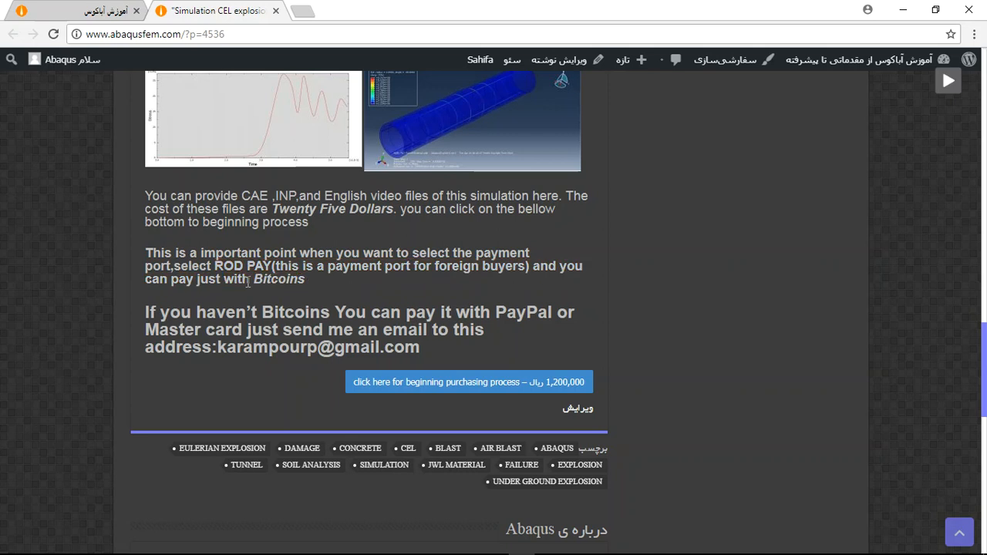
double_click(278, 279)
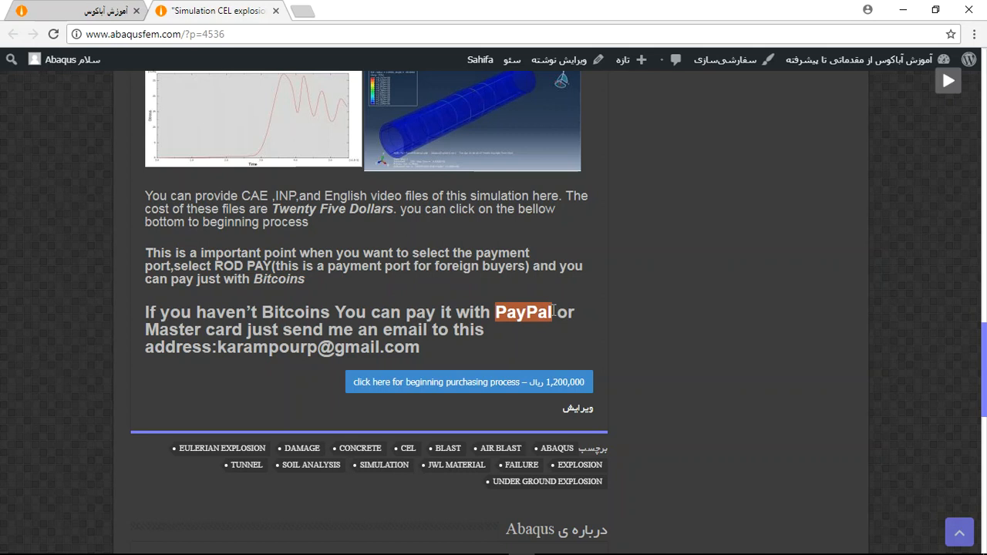
double_click(231, 348)
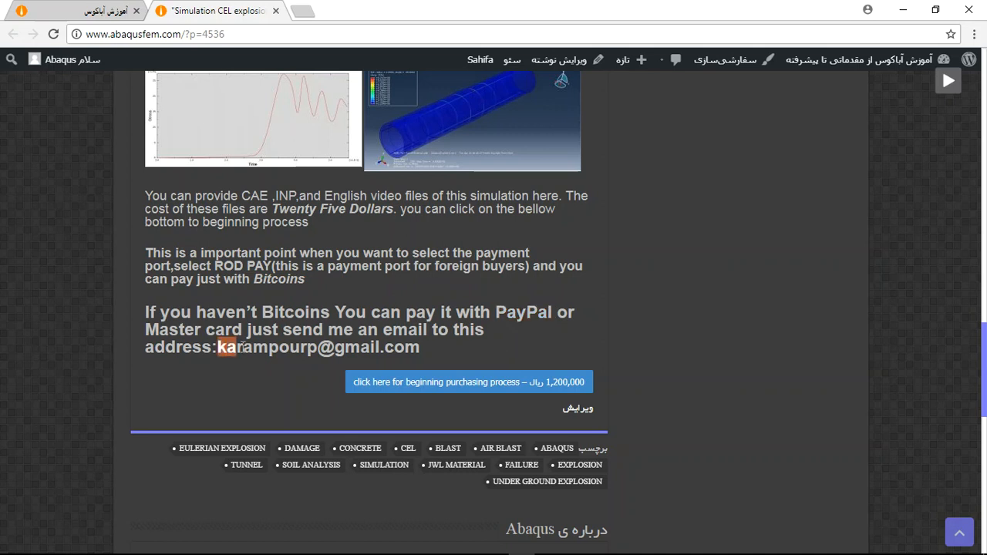